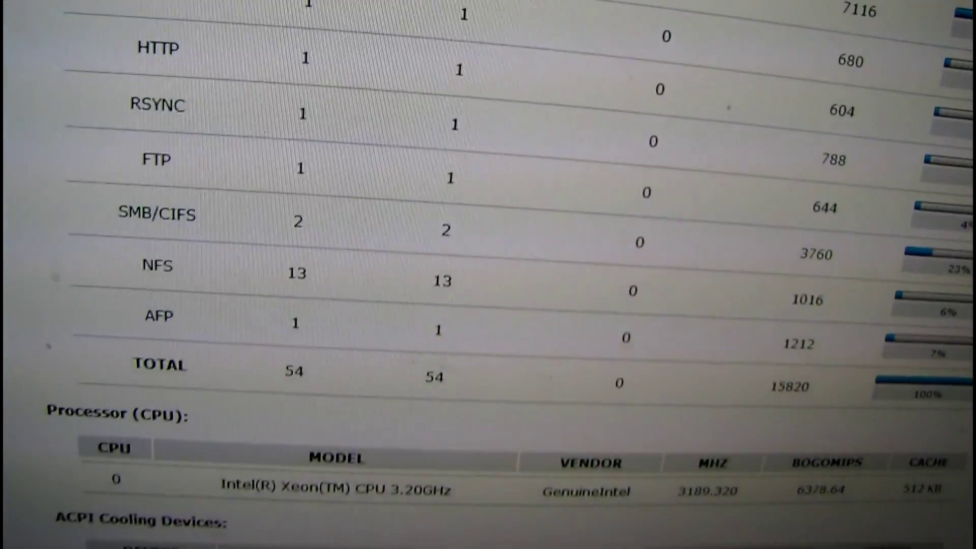
{"action": "scroll", "scroll_direction": "down", "scroll_amount": 3}
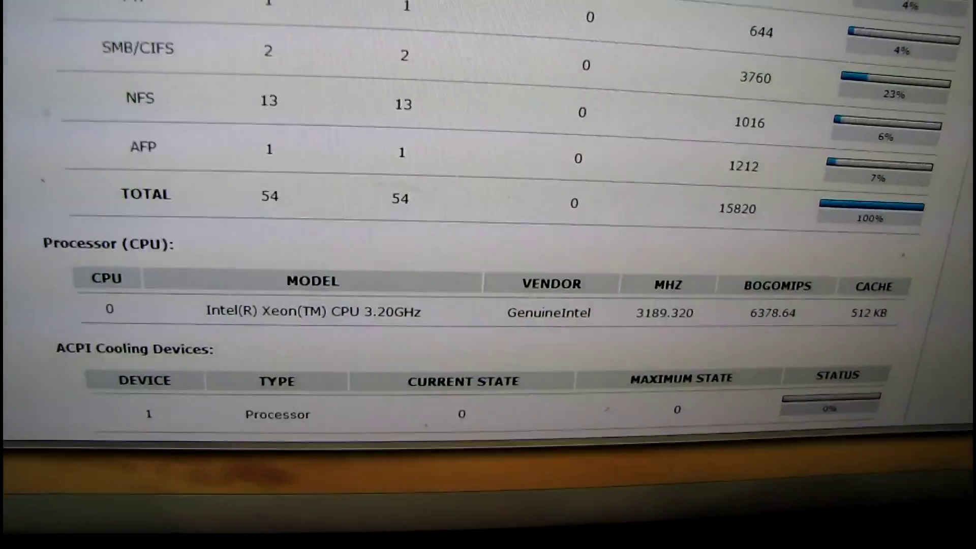